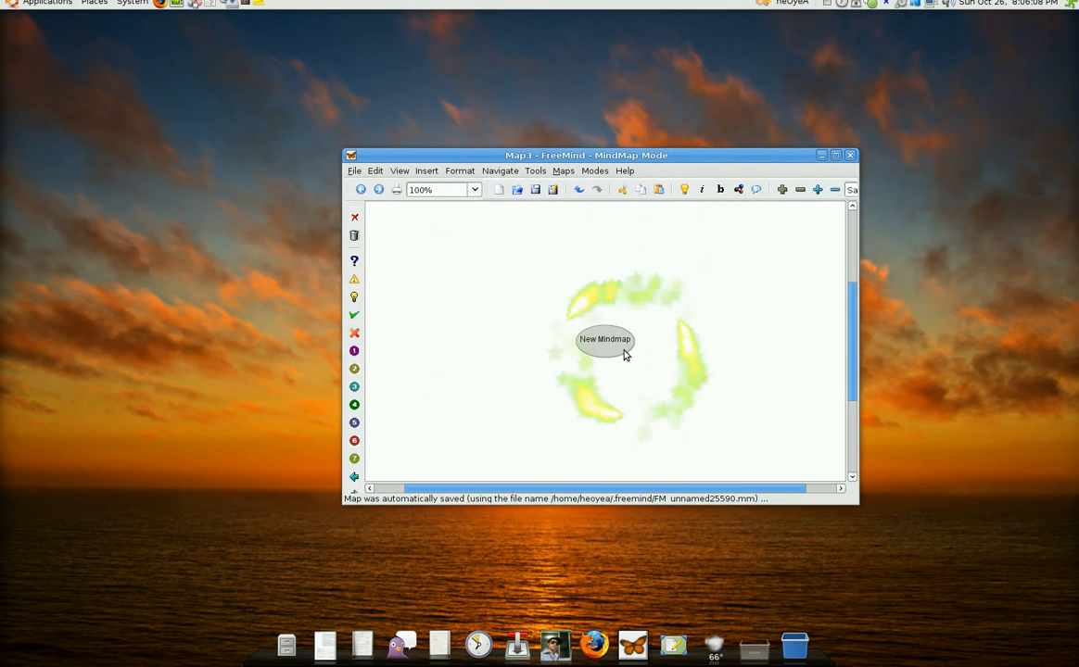
Add a new child node under the central Movies node for Torrent
{"action": "right_click", "coordinate": [605, 339]}
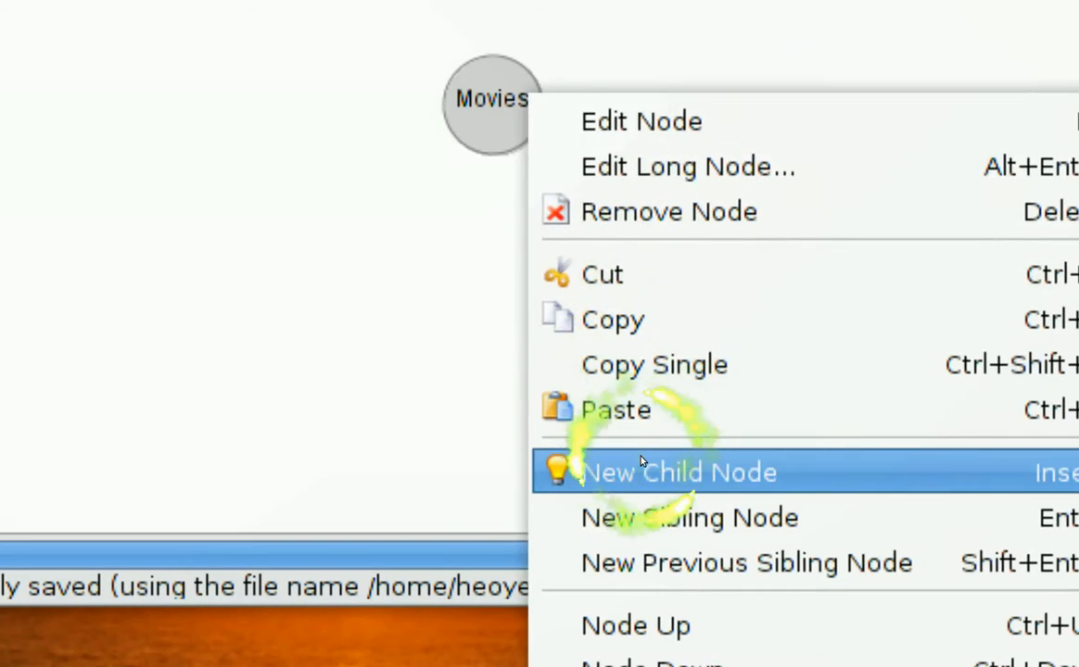
{"action": "left_click", "coordinate": [680, 473]}
{"action": "type", "text": "Torrent"}
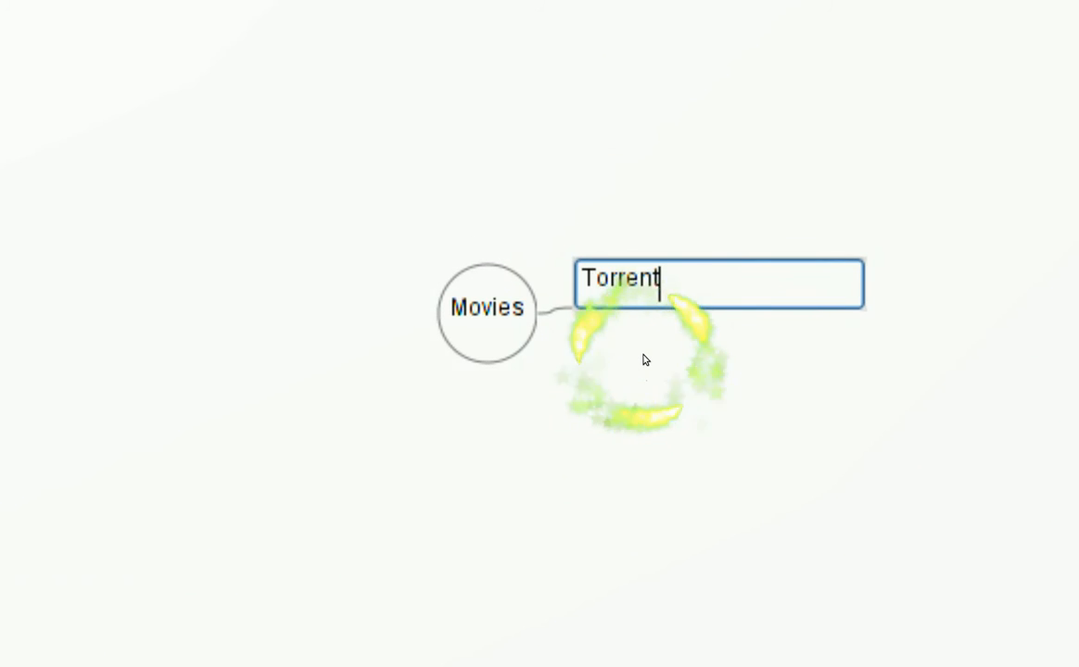
Add a child node under Torrent and type 'Mini' to name it Mininova
{"action": "right_click", "coordinate": [635, 324]}
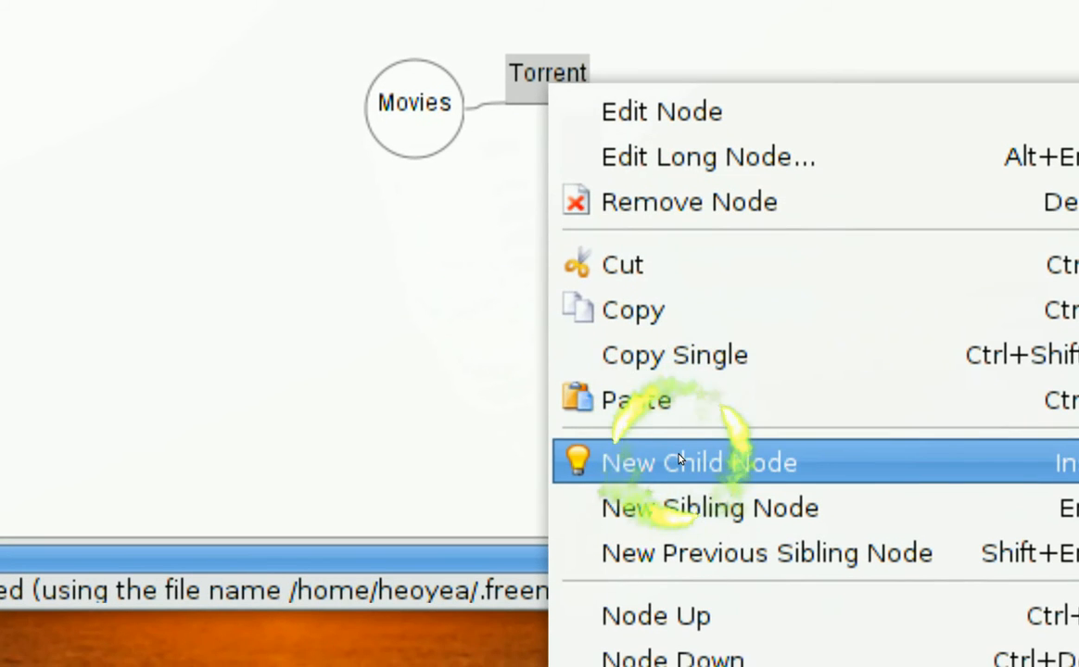
{"action": "left_click", "coordinate": [699, 462]}
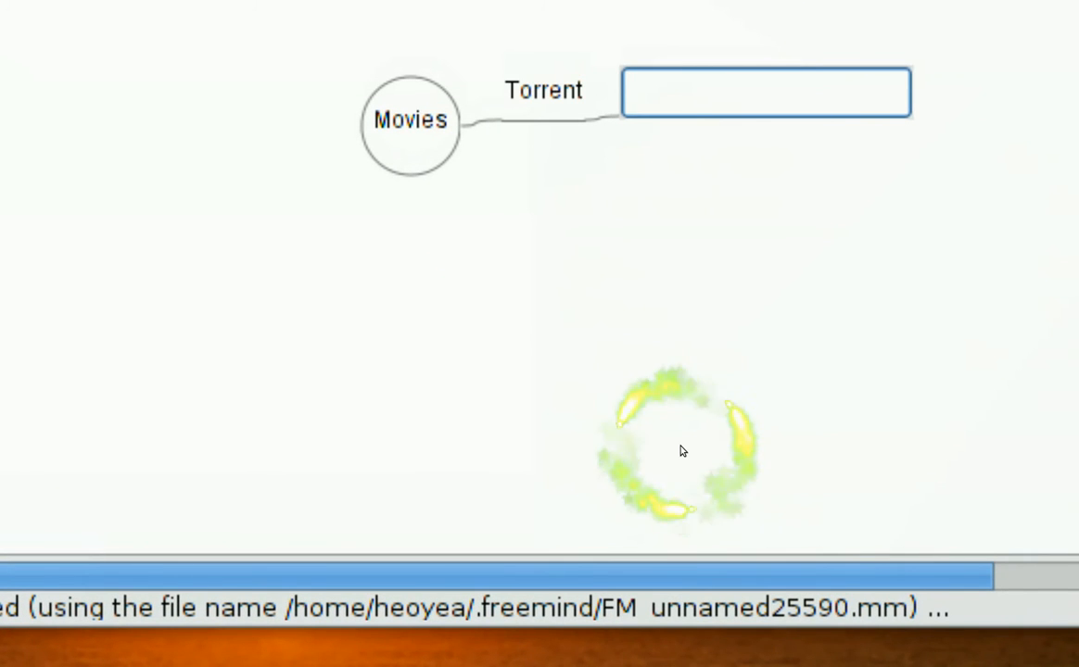
{"action": "type", "text": "Mininova"}
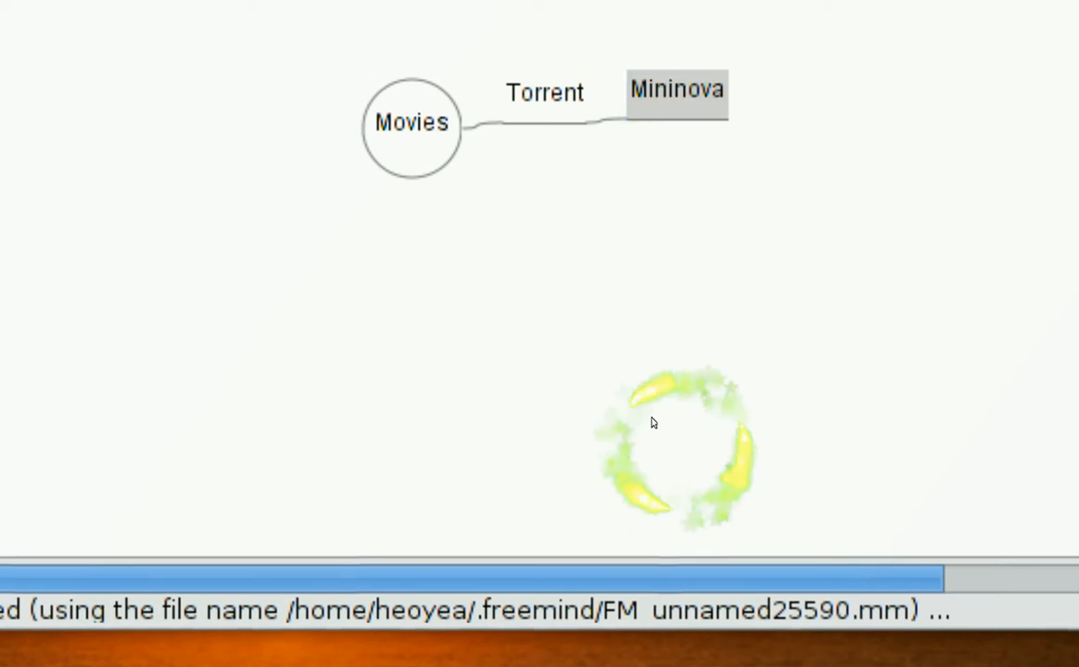
{"action": "right_click", "coordinate": [584, 353]}
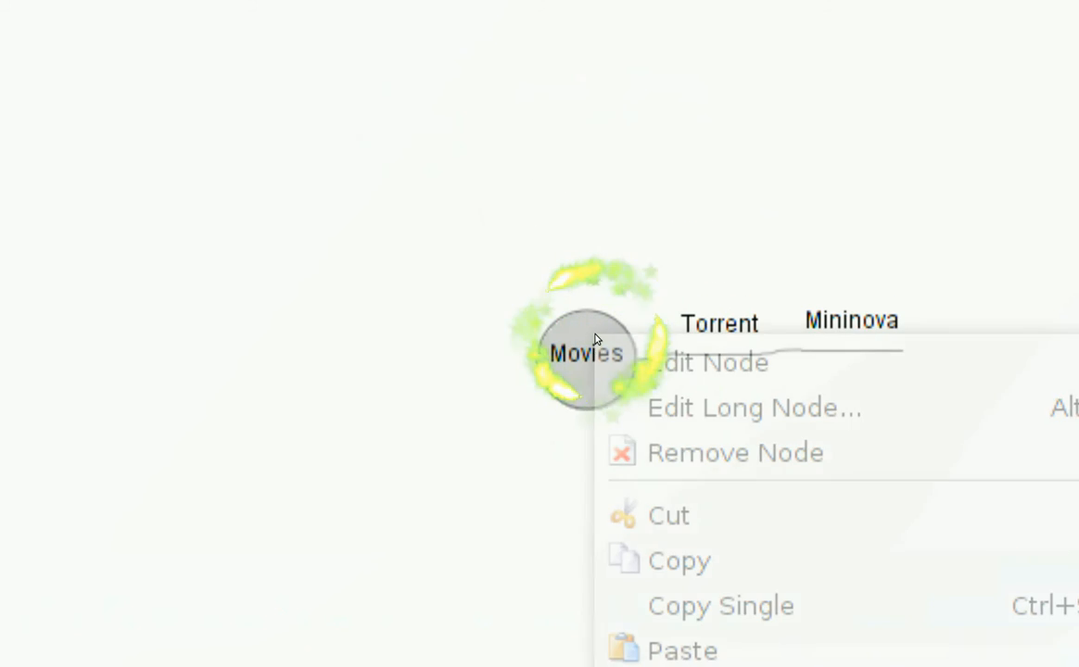